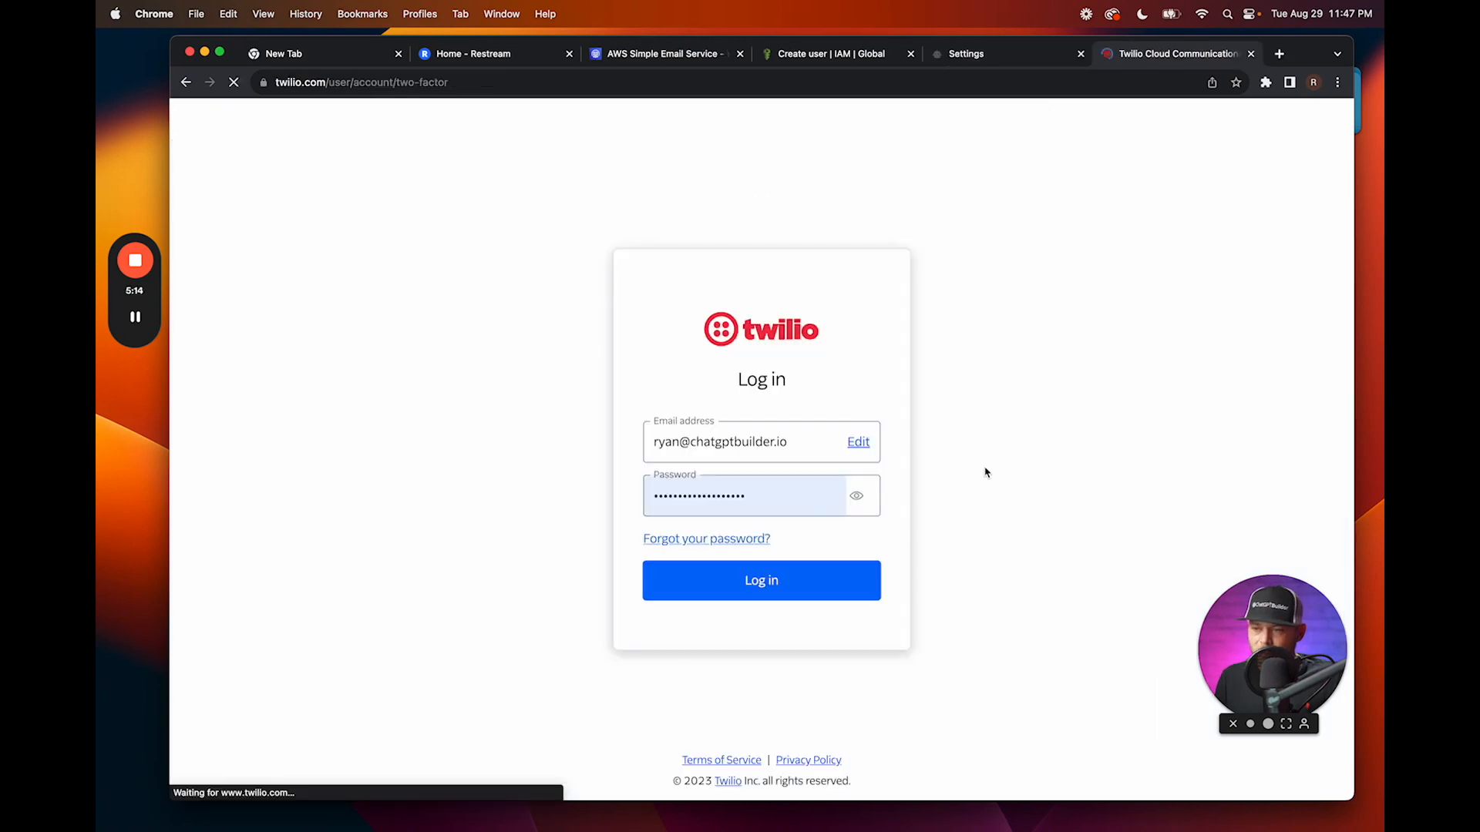
click(761, 581)
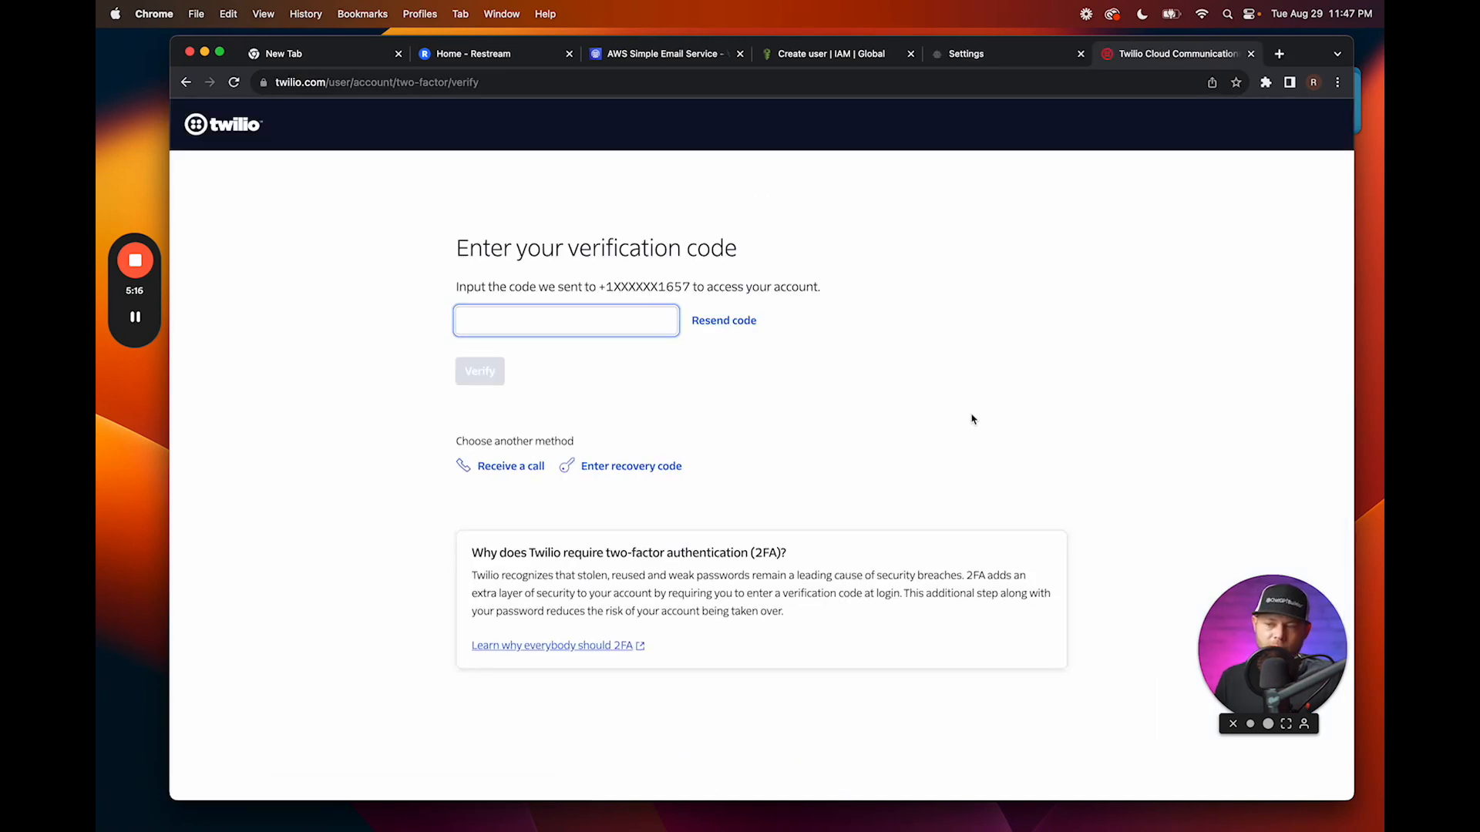
click(565, 320)
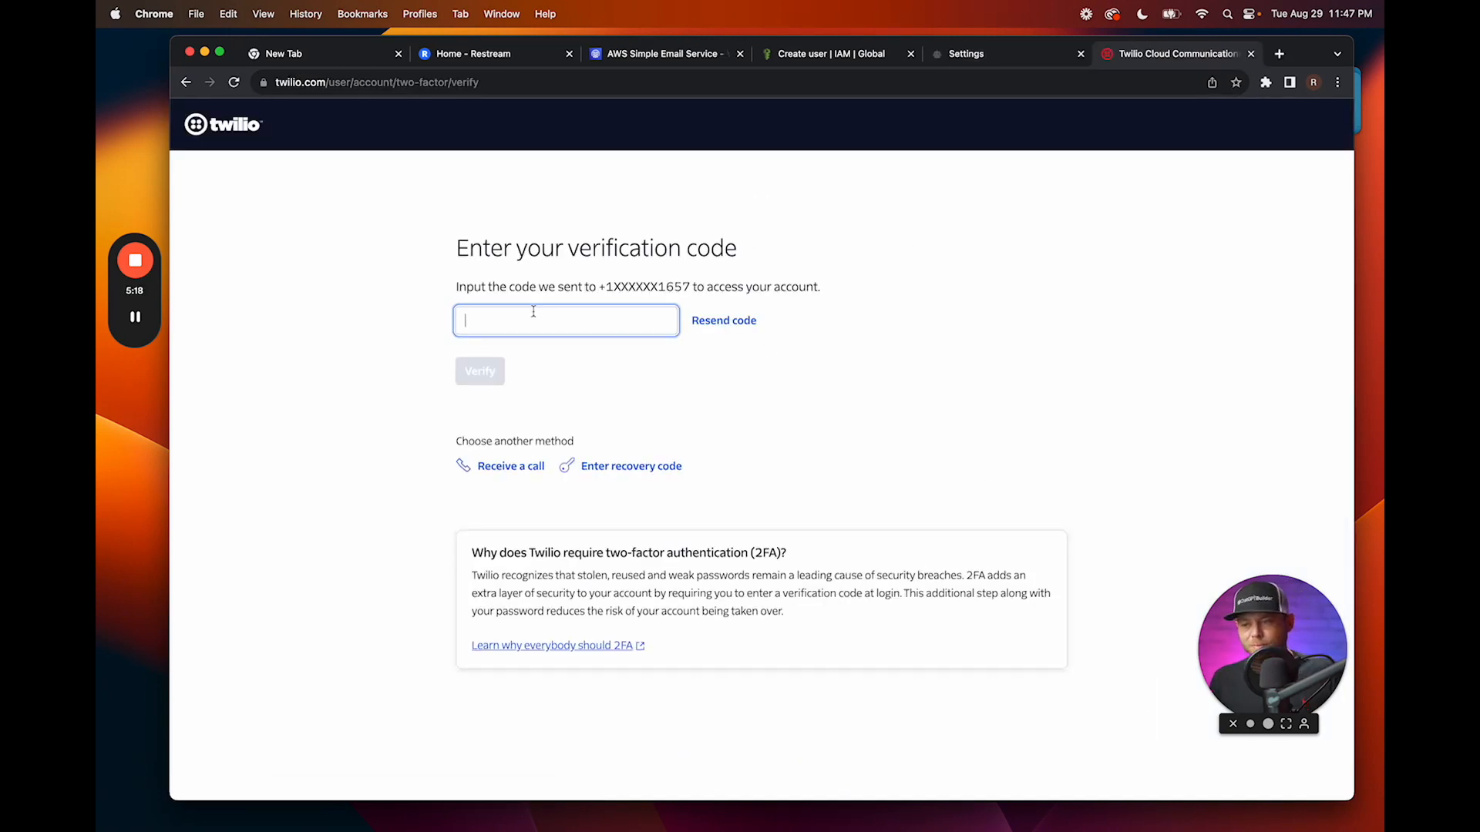
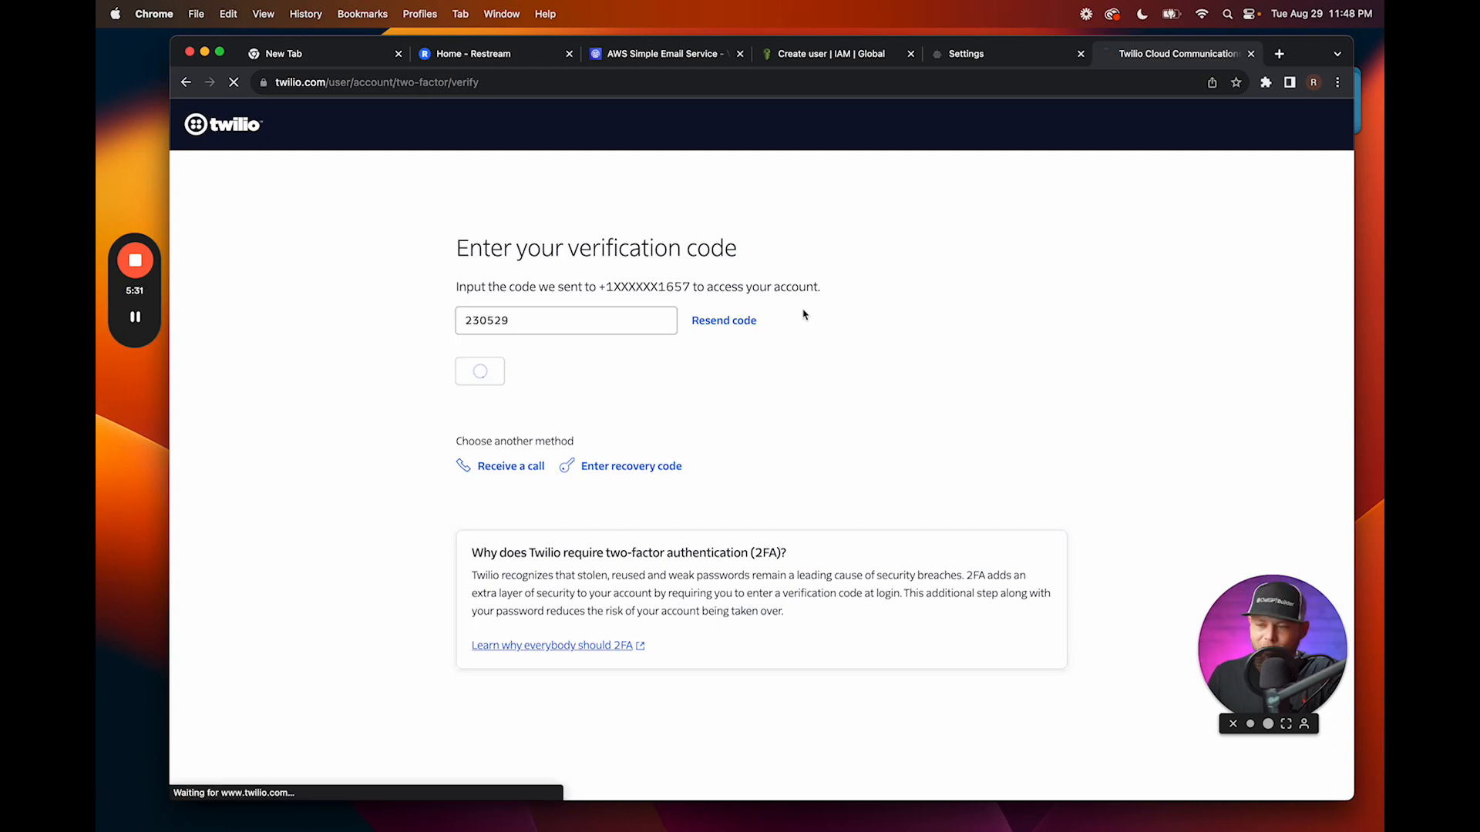
click(479, 371)
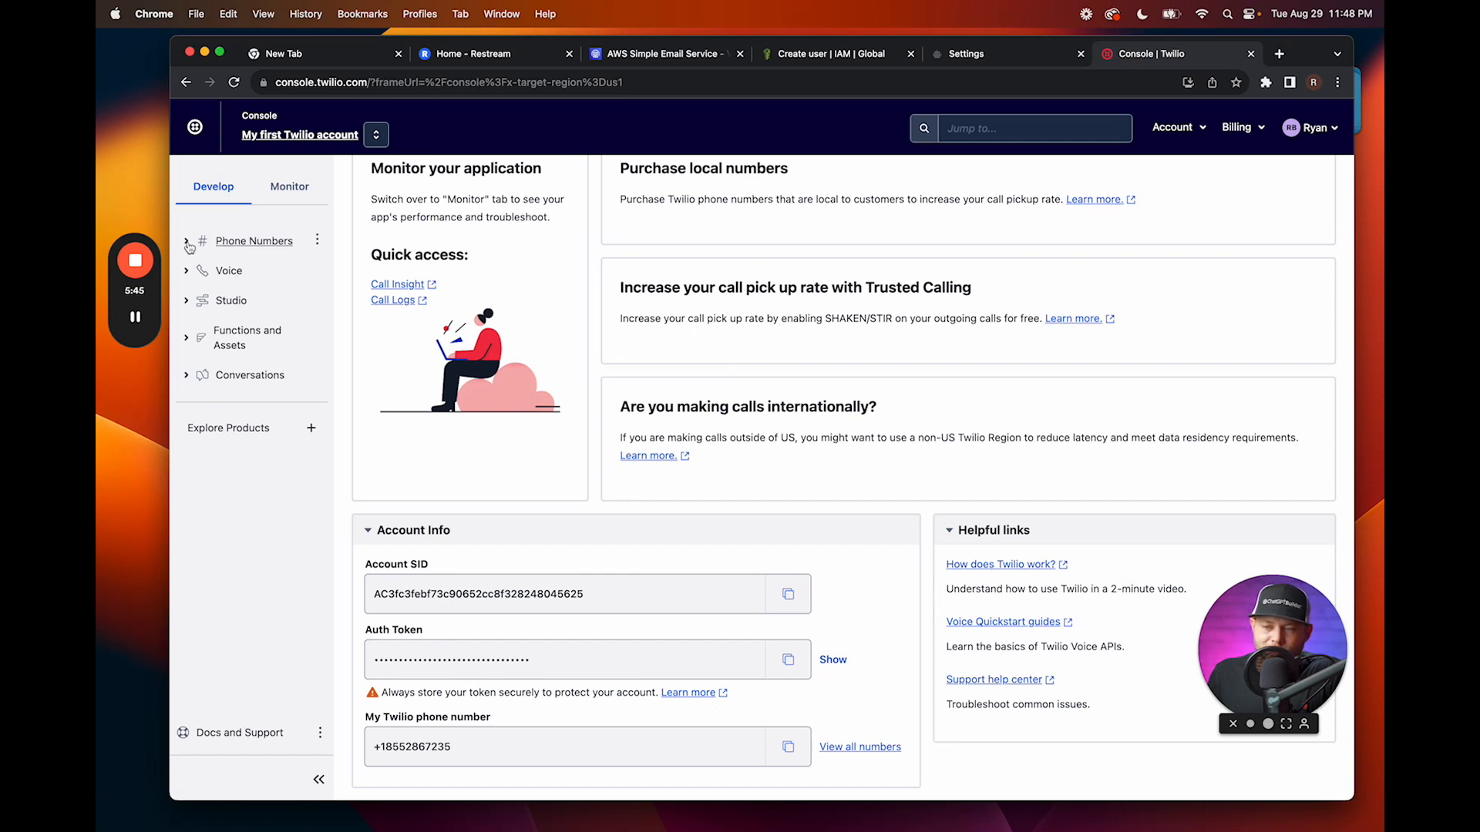
click(254, 240)
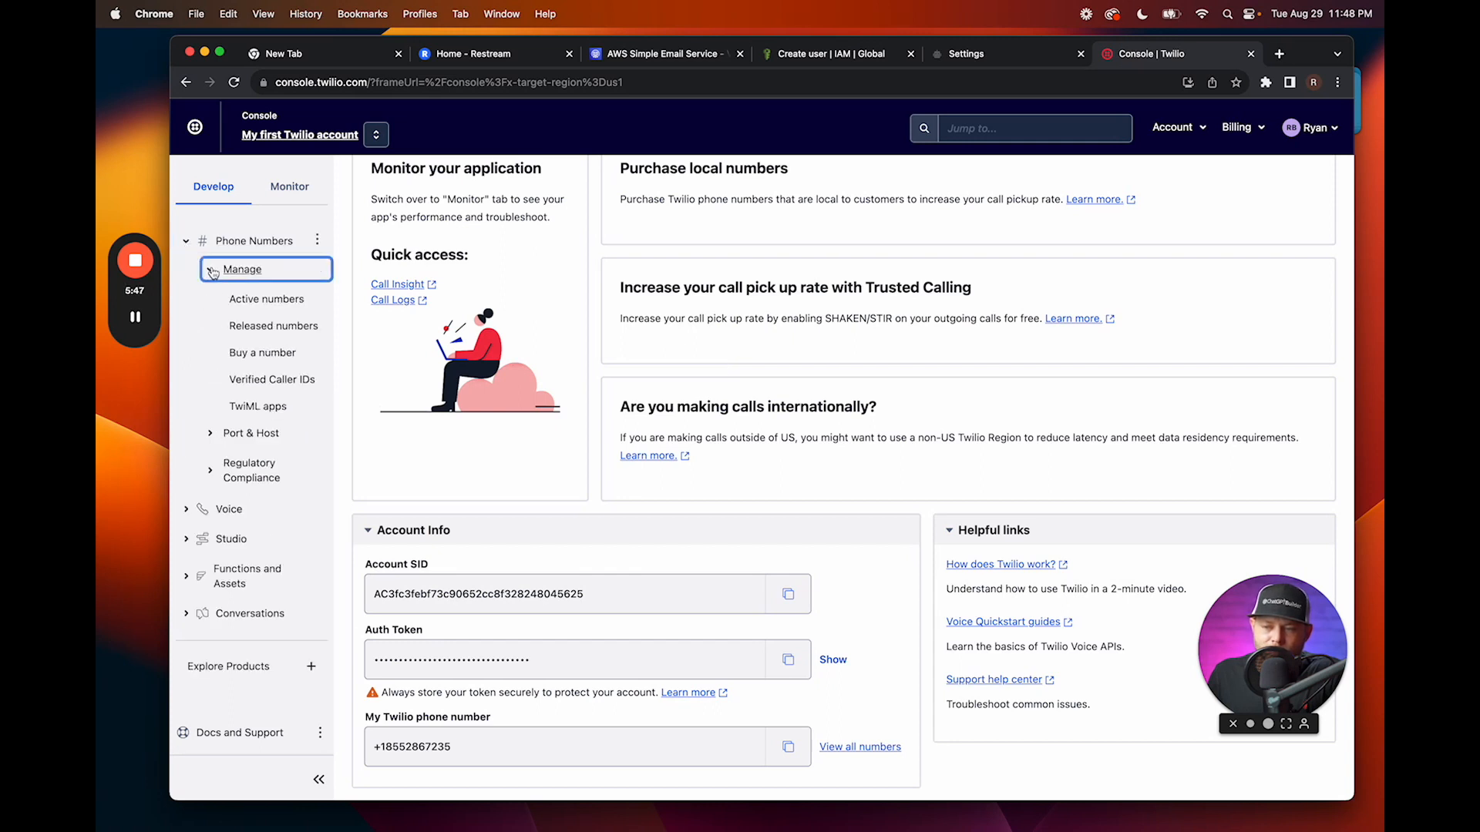
click(262, 353)
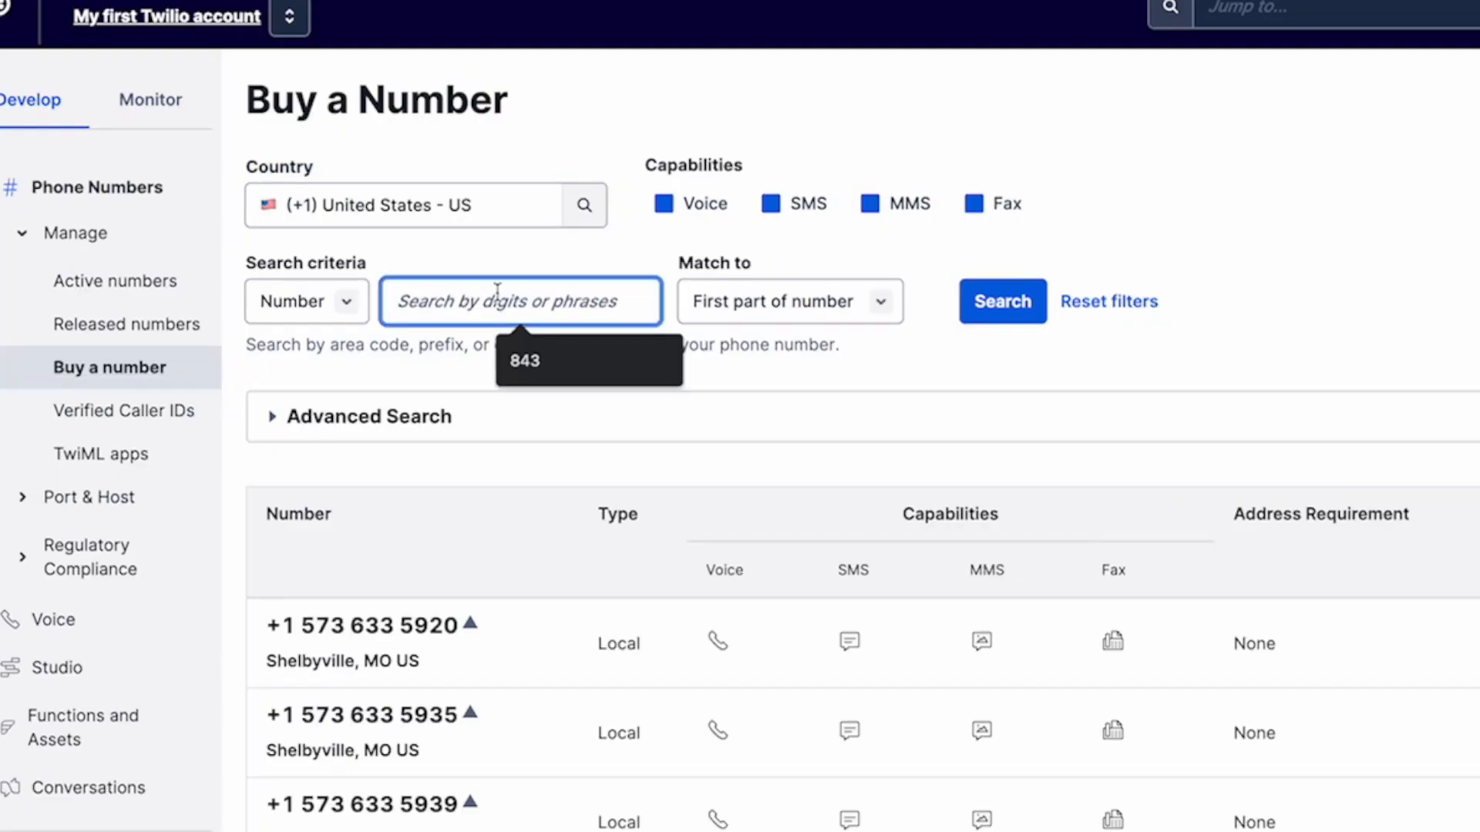
text(843)
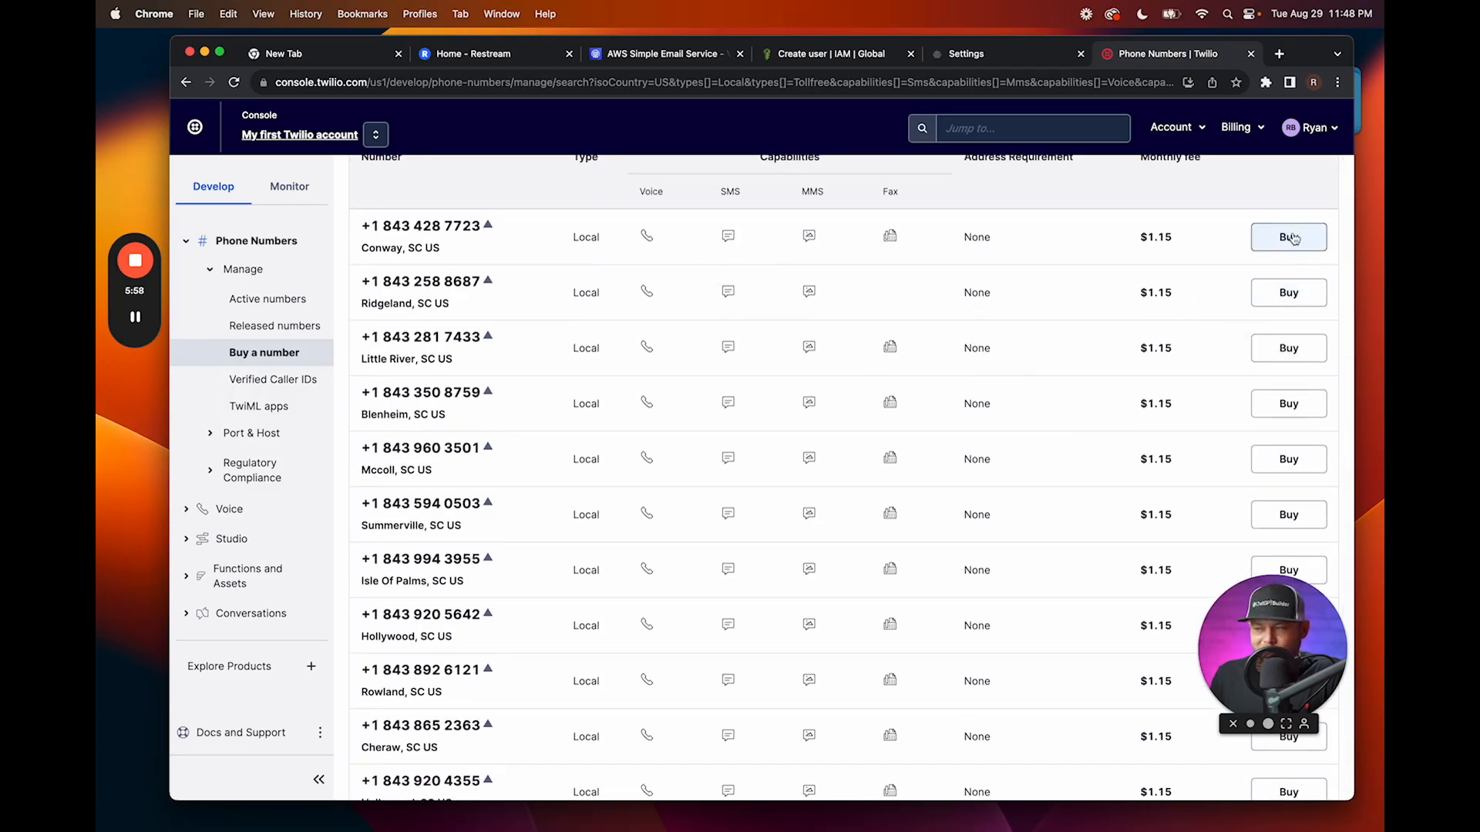
click(1287, 237)
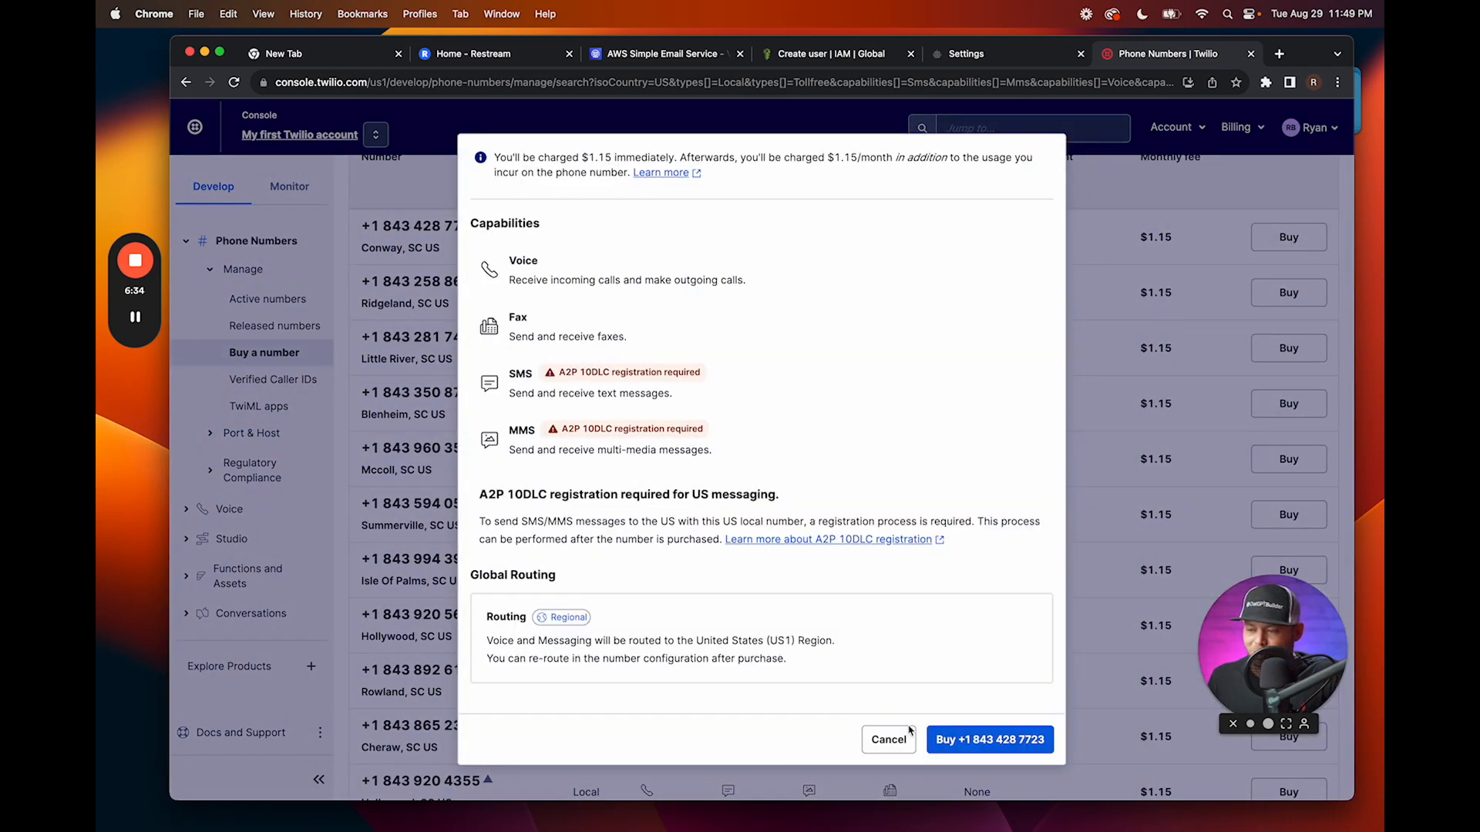
click(887, 740)
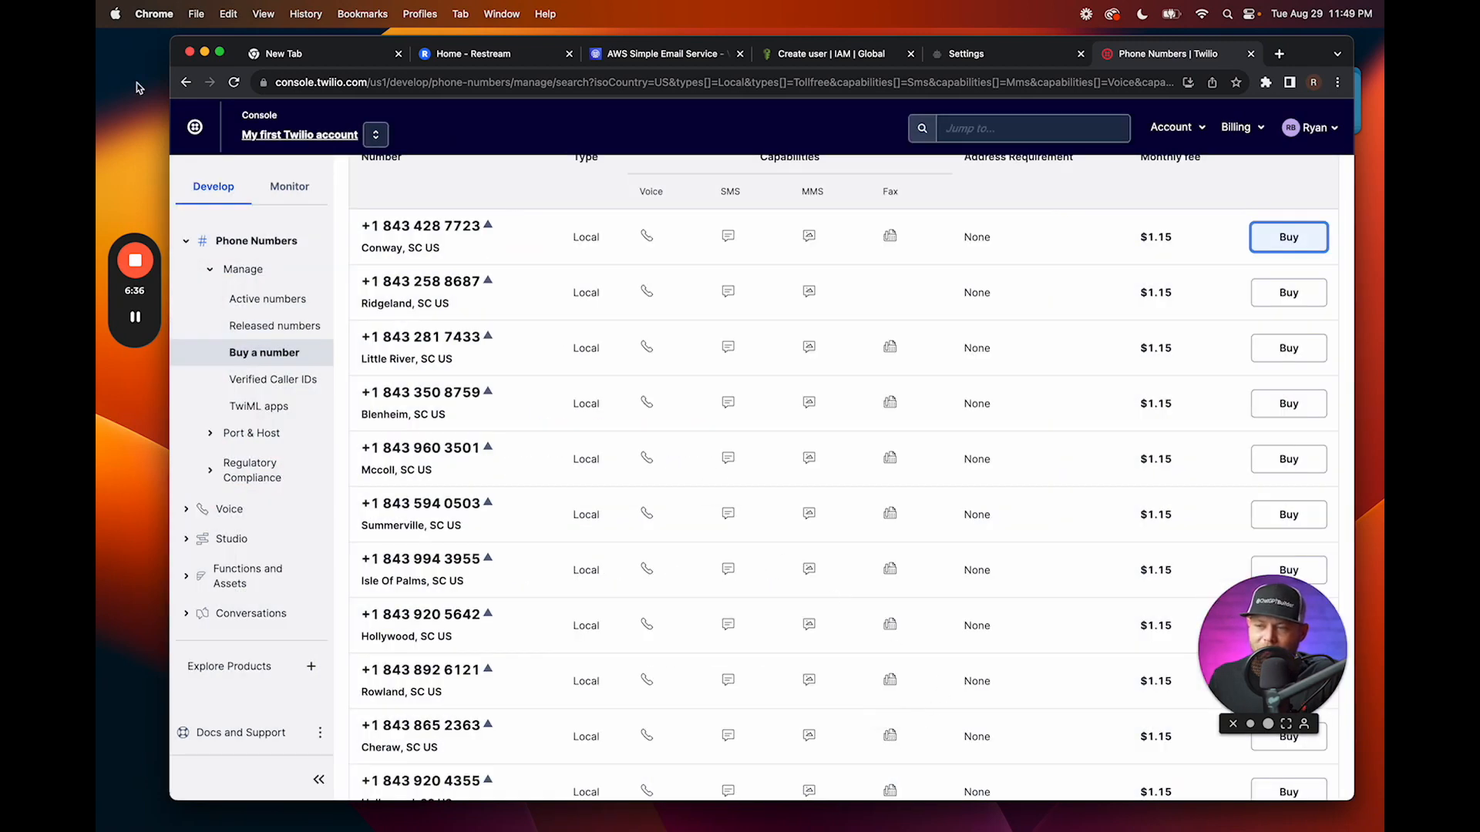
mouse_move(277, 151)
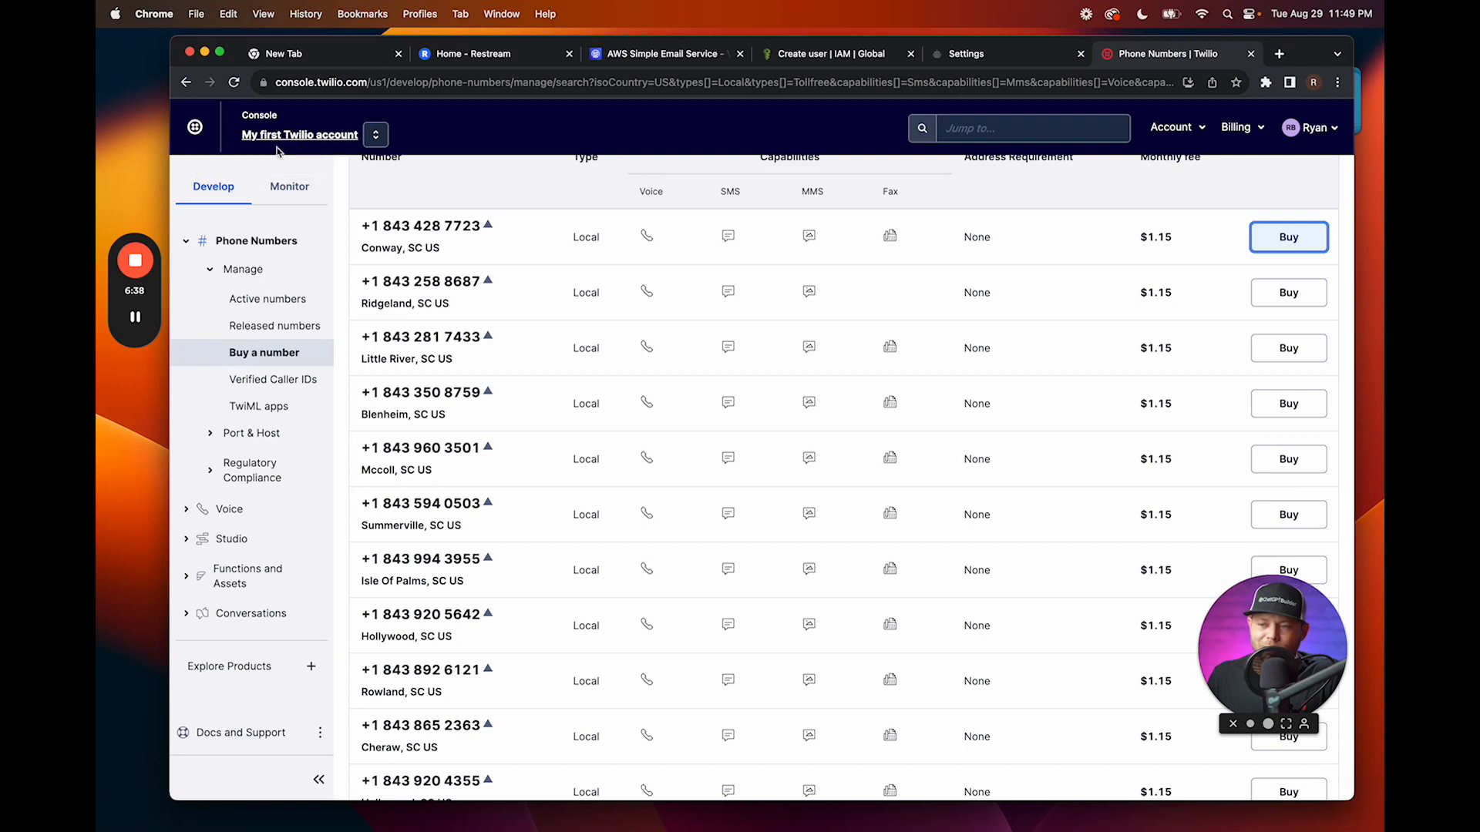
click(298, 134)
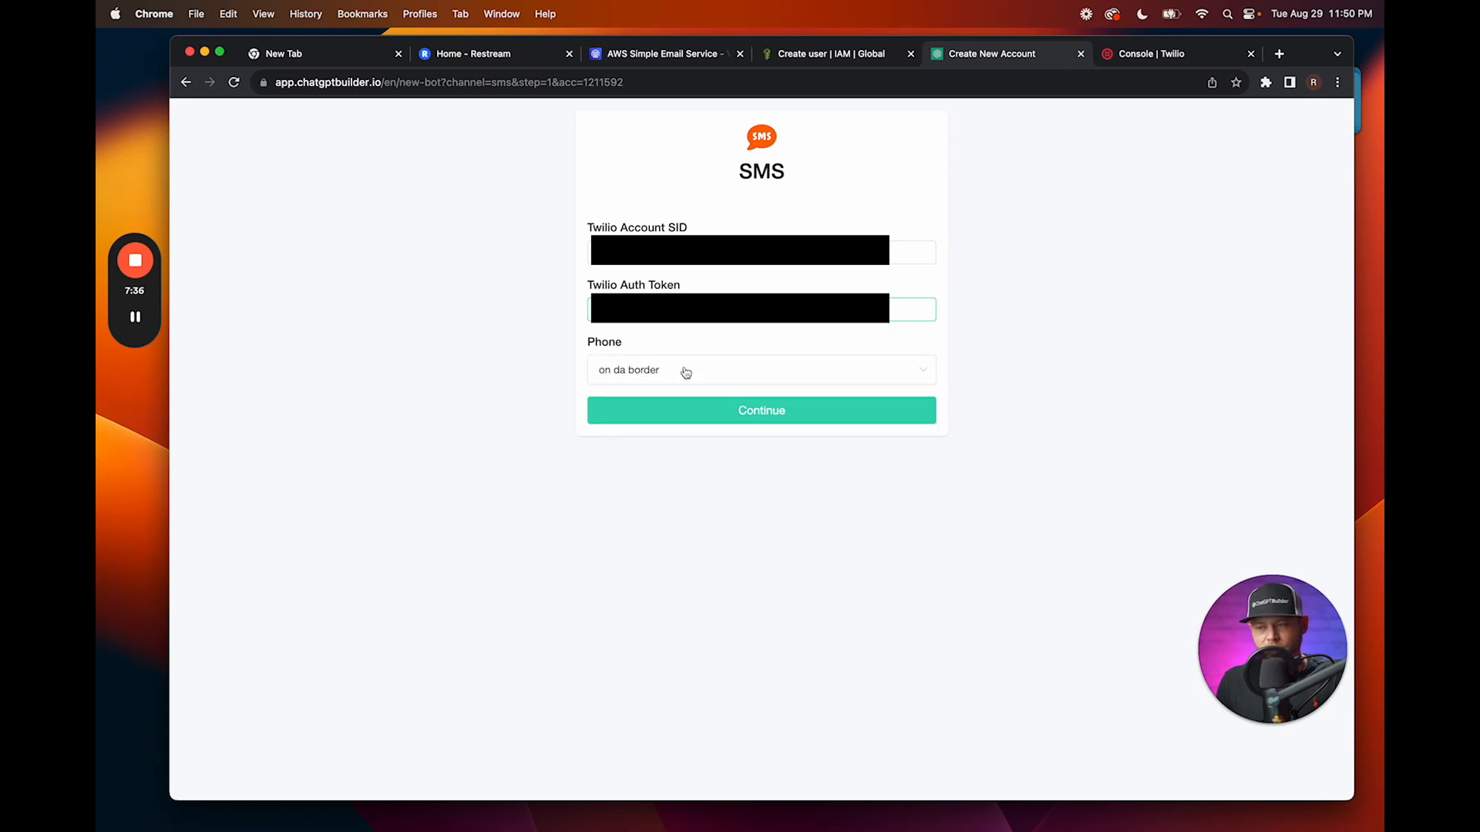
click(761, 369)
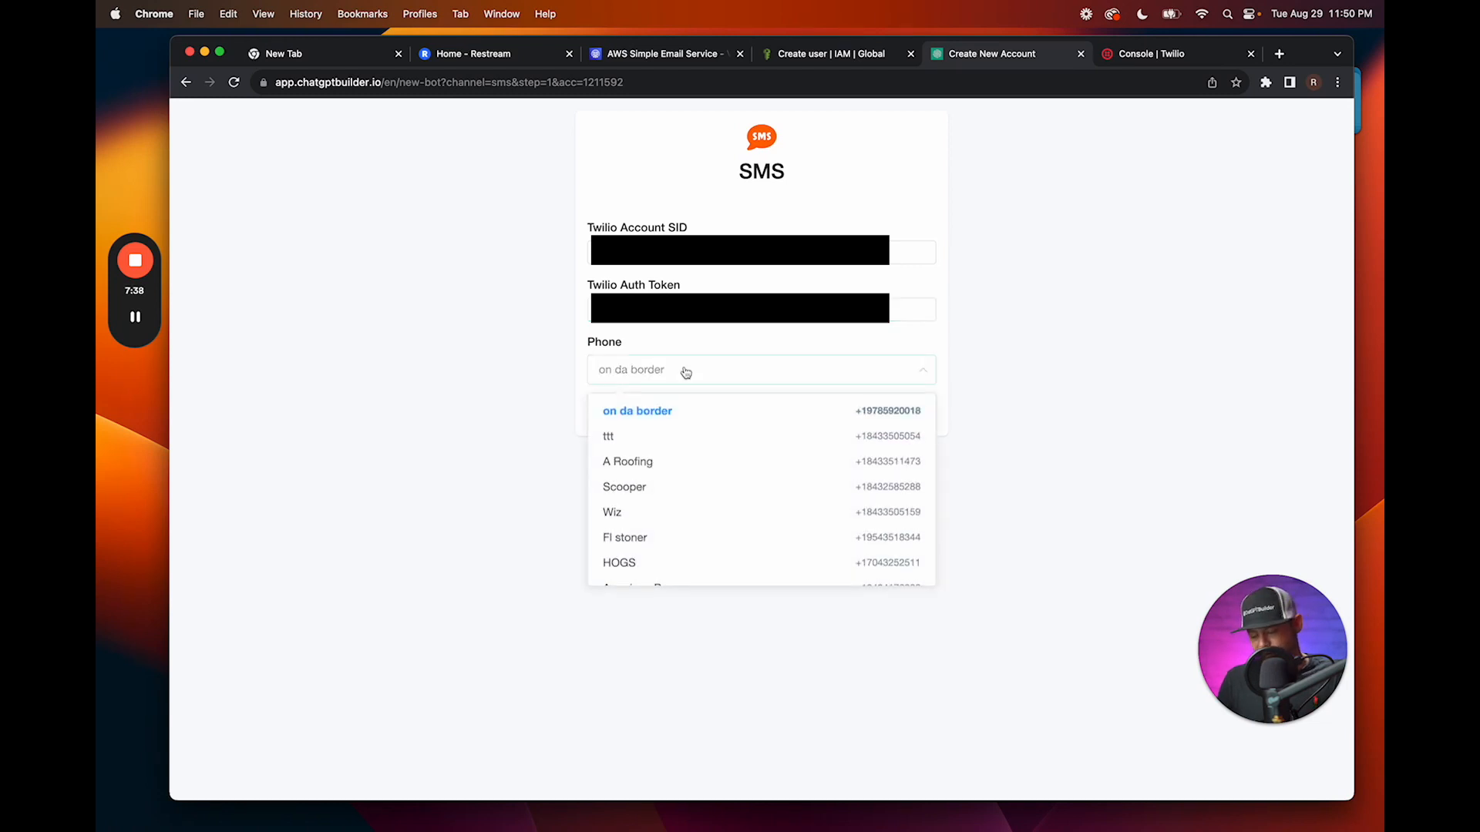
text(ny)
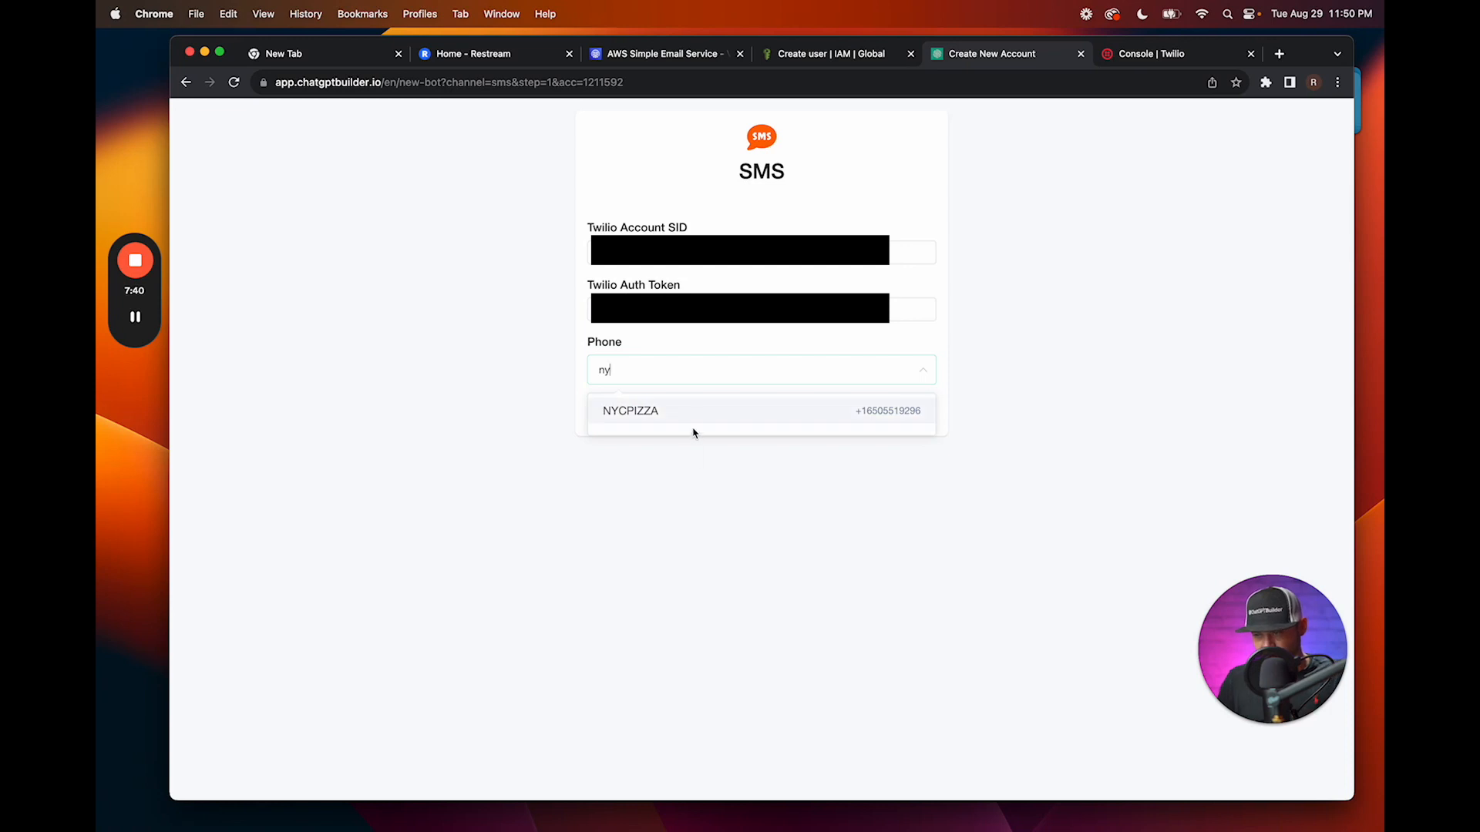
click(630, 410)
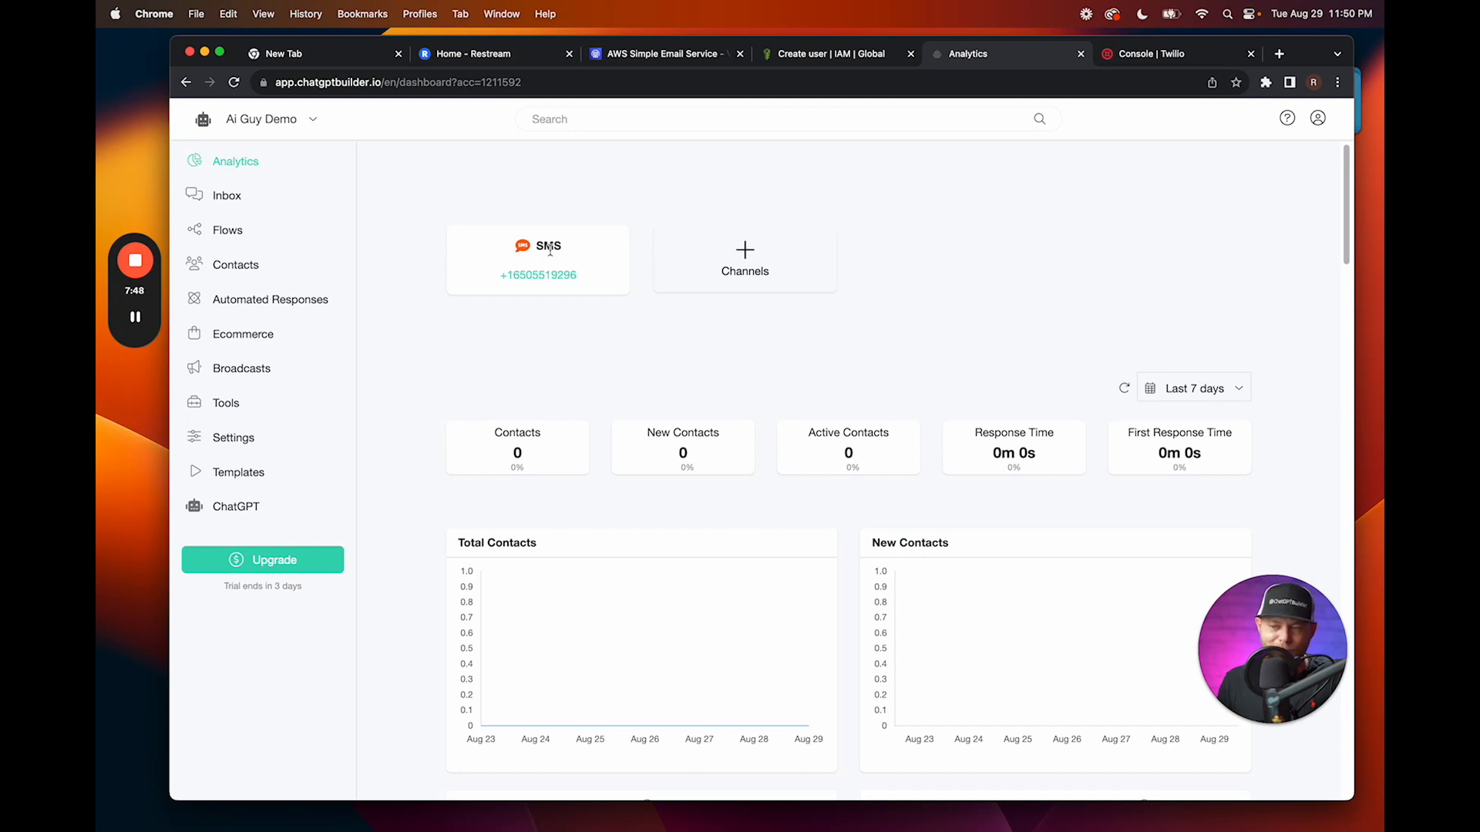
Step: Go to Settings > Channels, expand Voice and start its connection
click(232, 437)
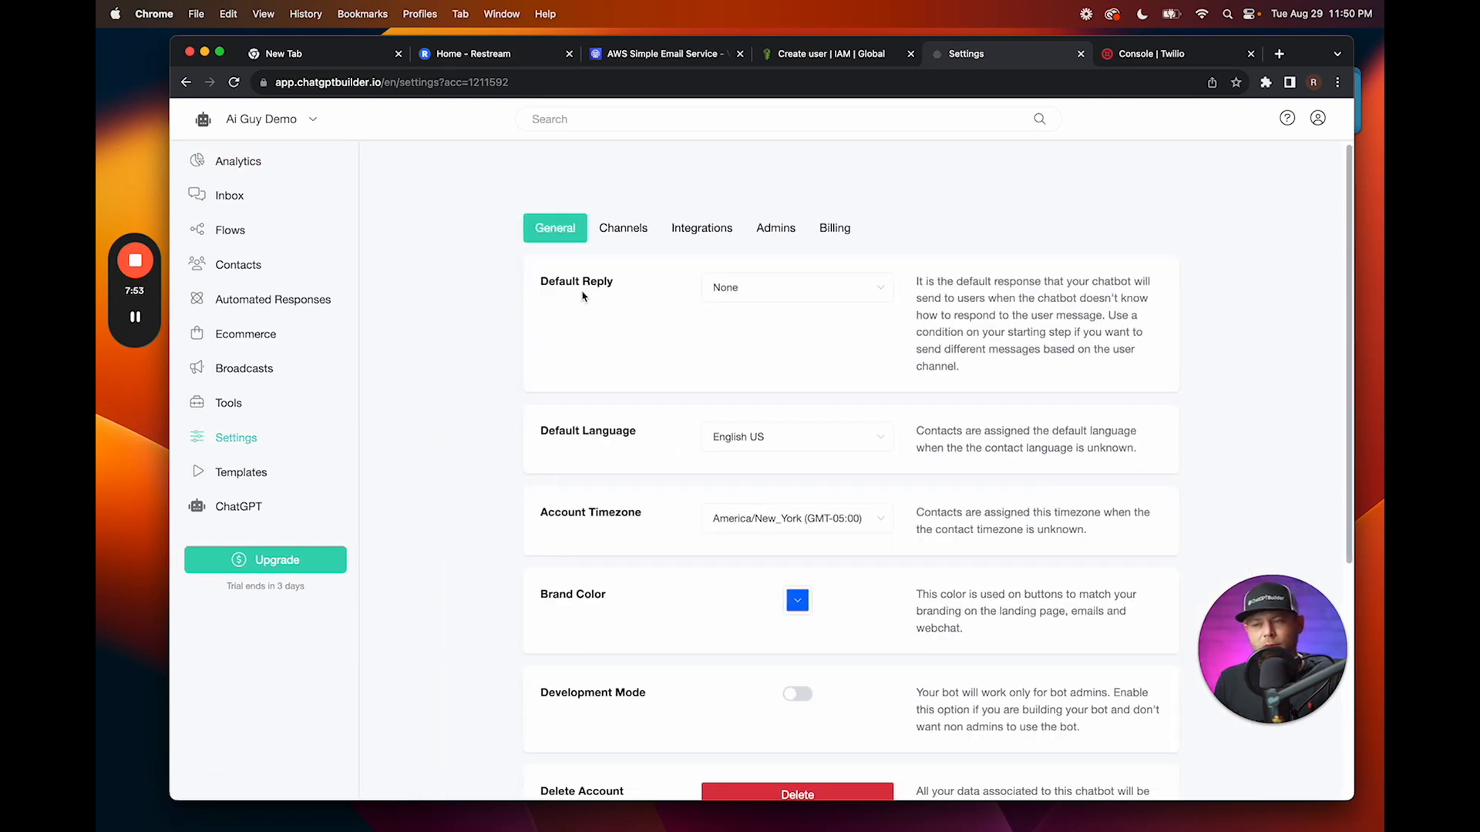
click(620, 227)
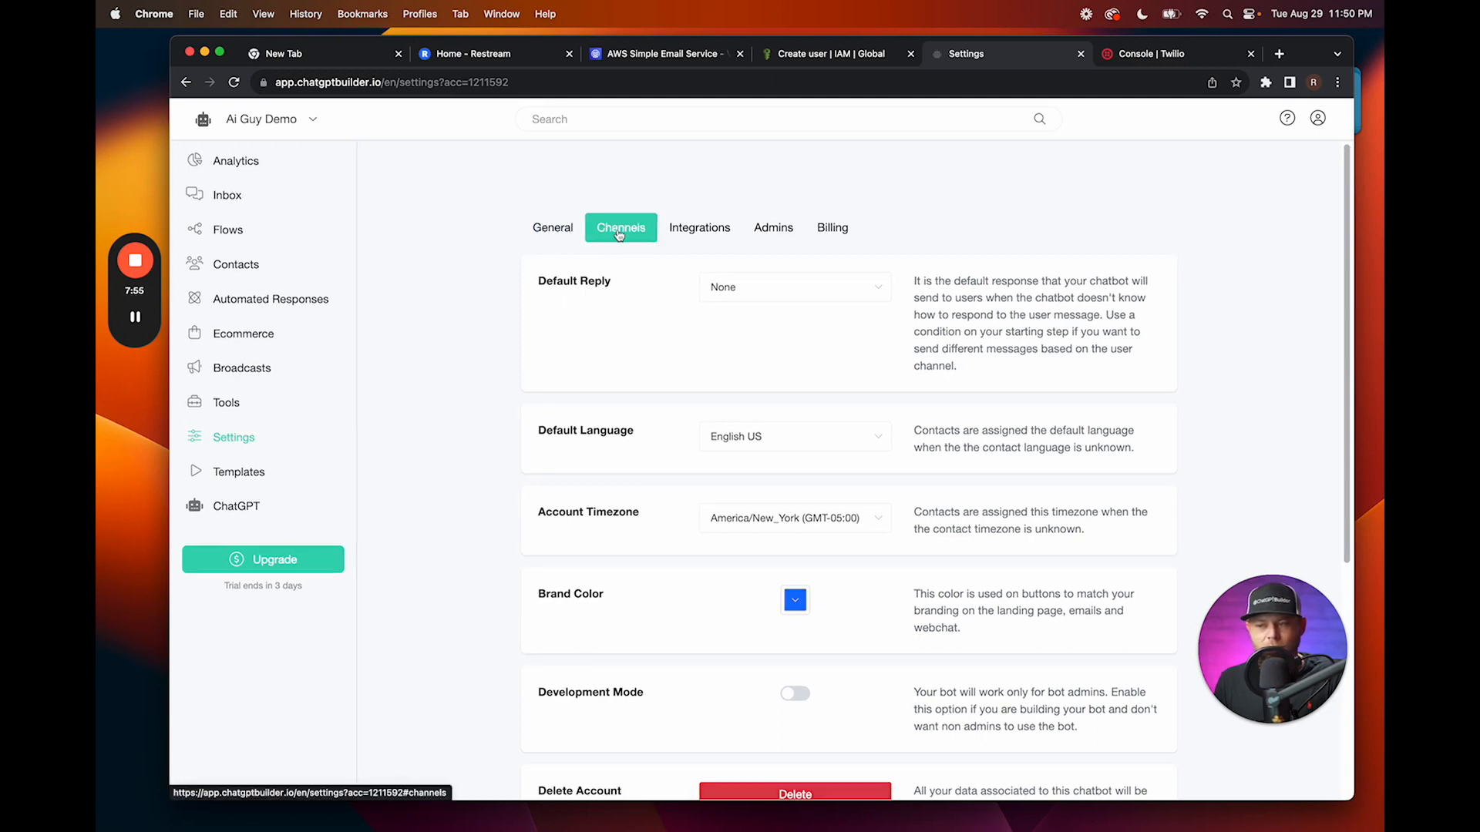
click(620, 227)
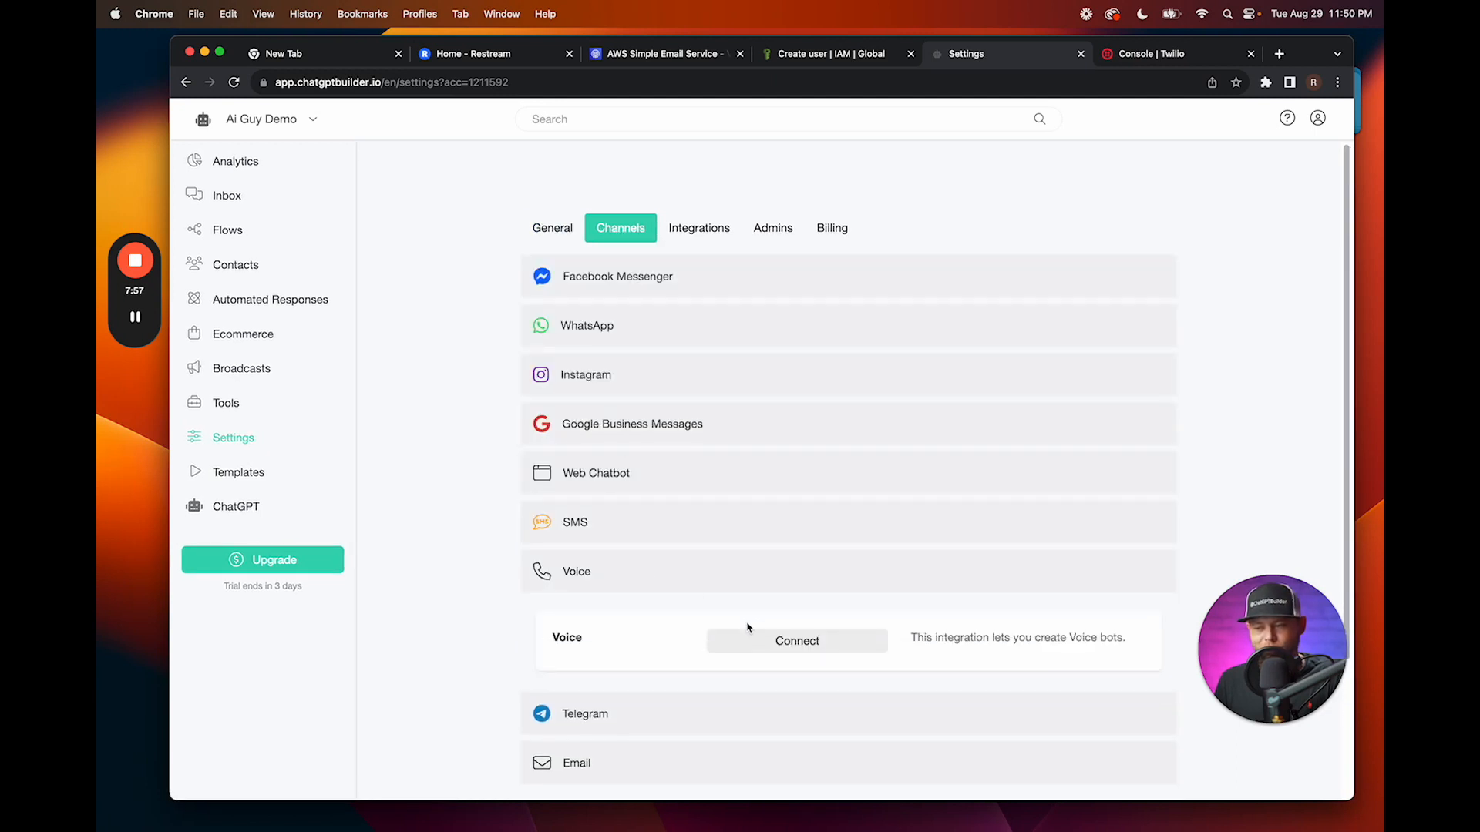
click(796, 640)
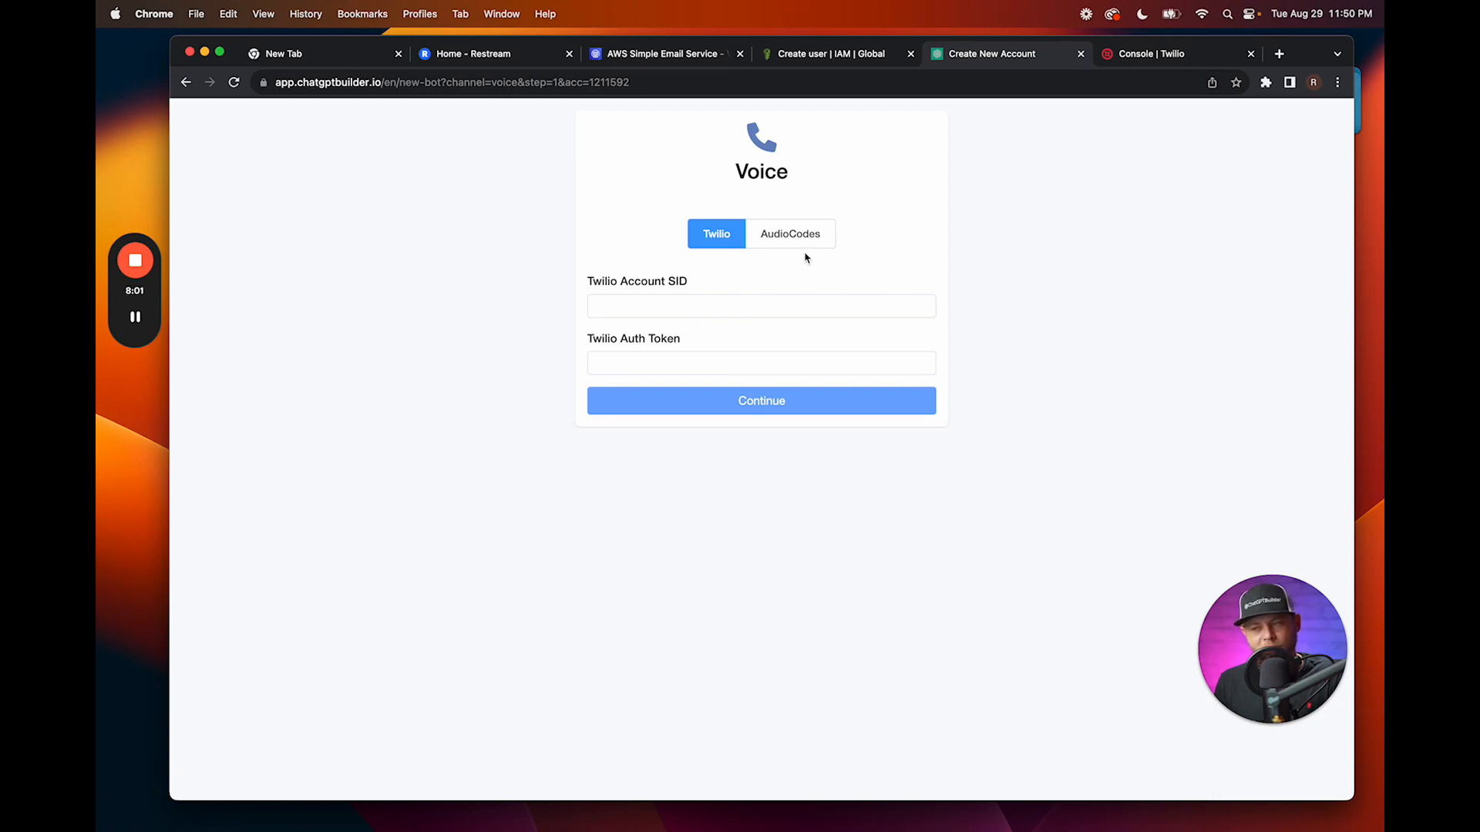
mouse_move(780, 265)
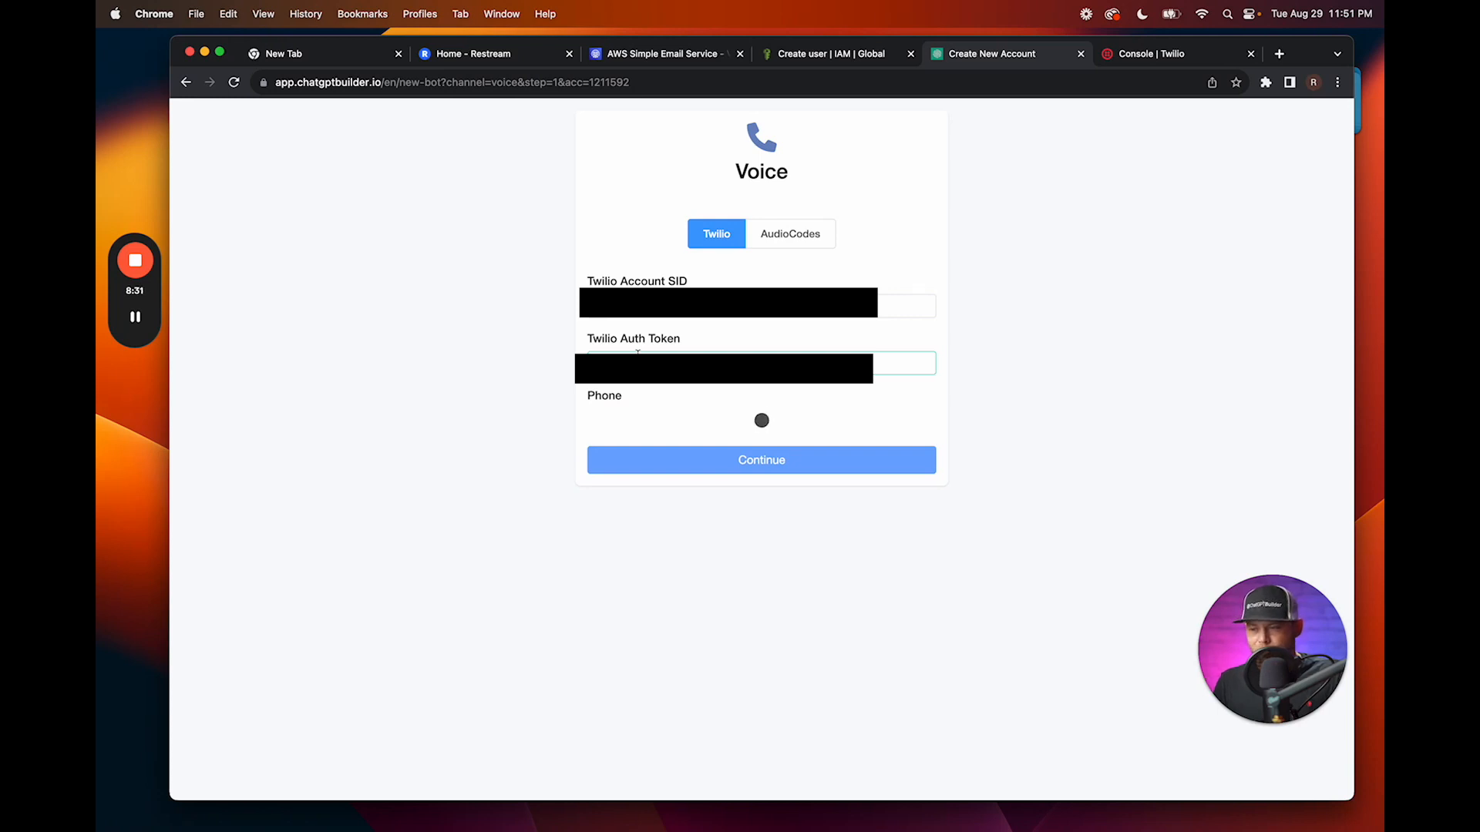
click(760, 460)
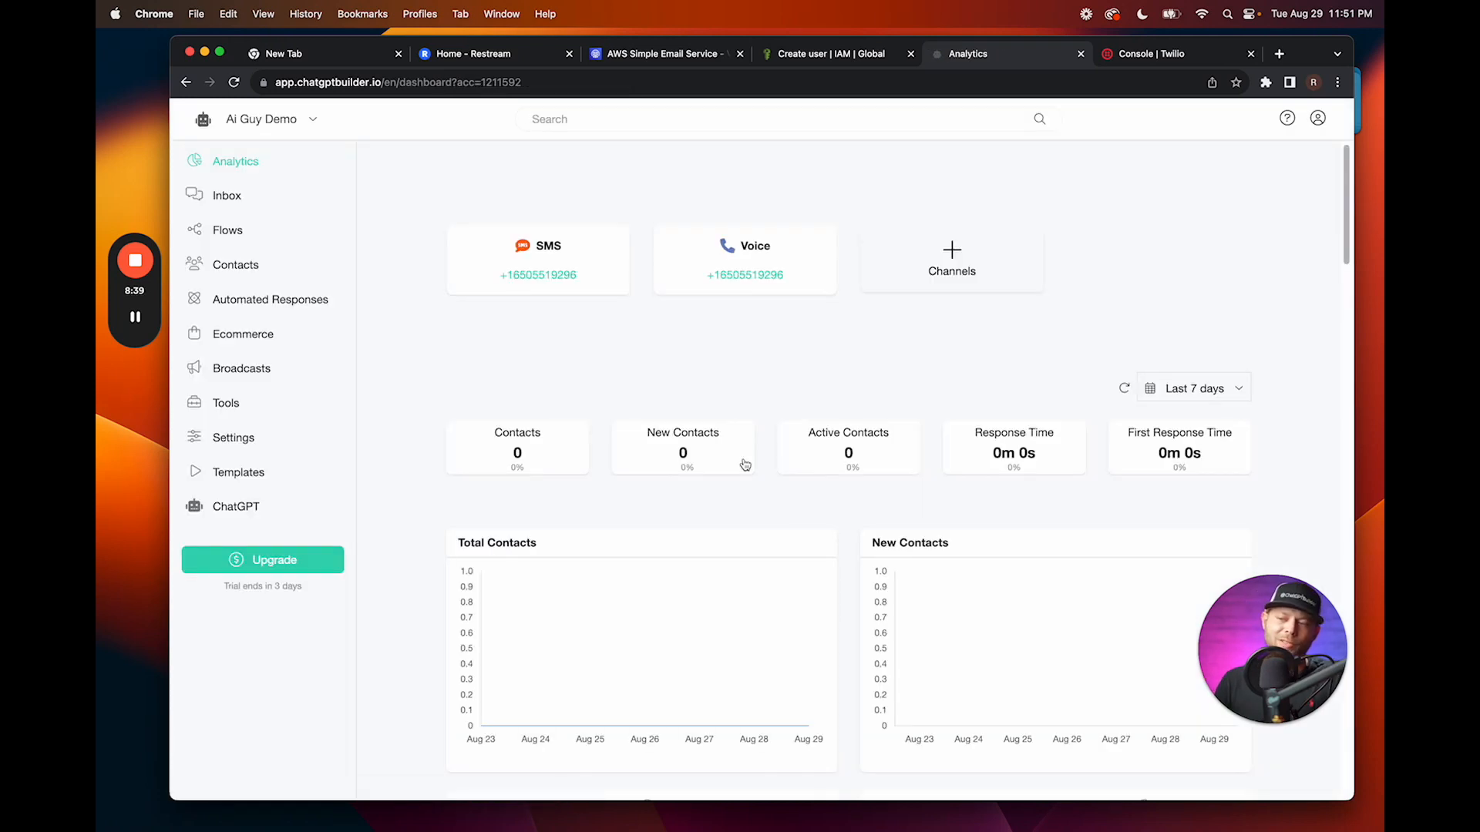